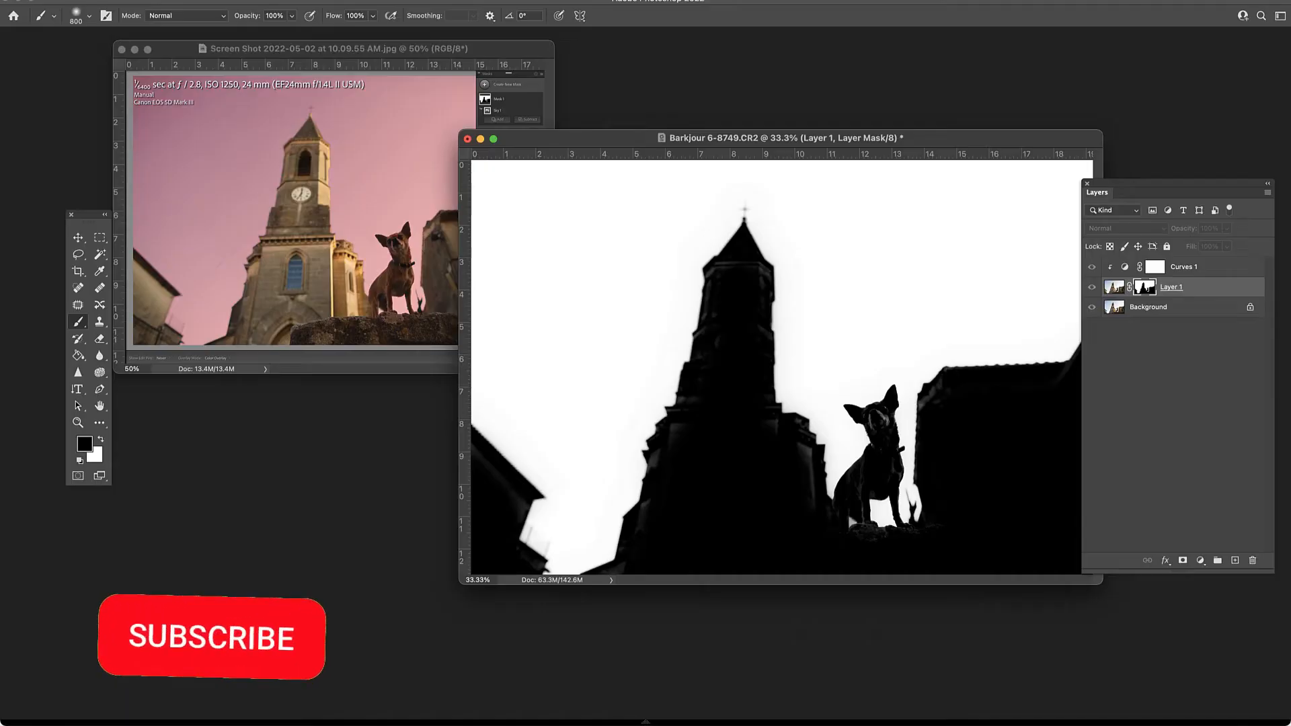
Switch to the church-and-dog photo open in Lightroom Classic's Develop module
left_click(212, 636)
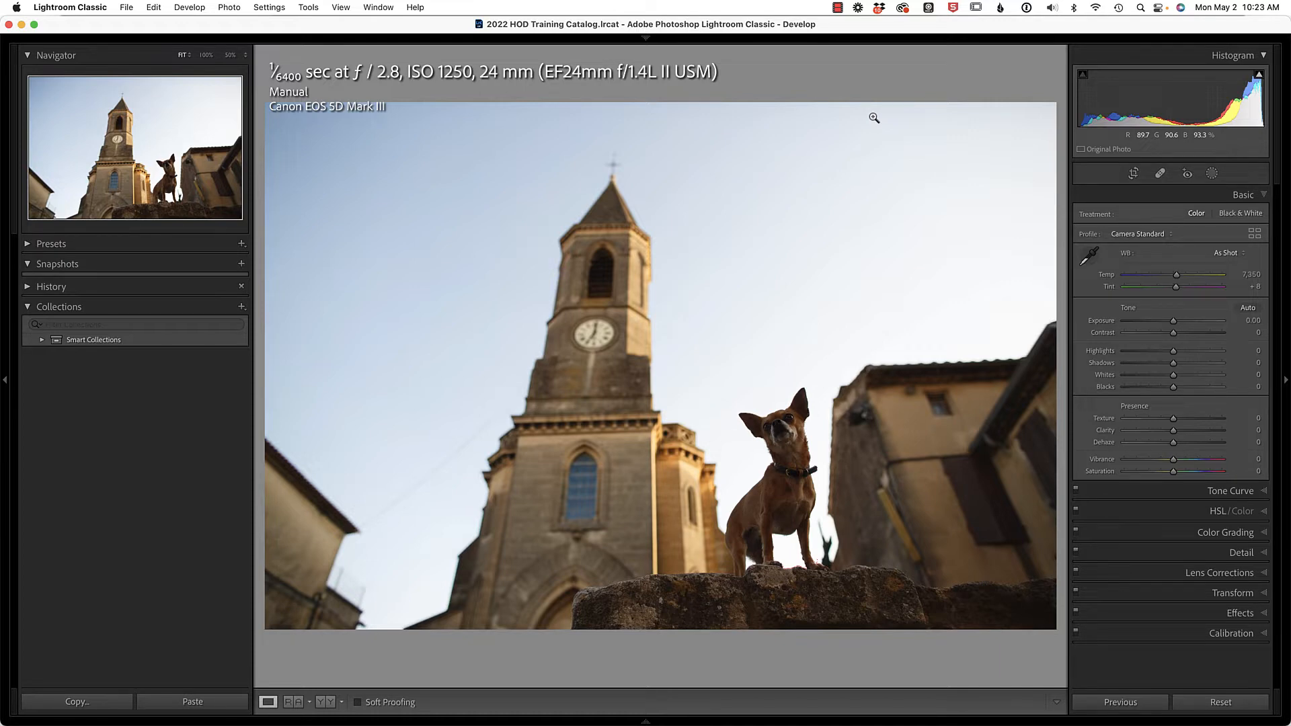
mouse_move(876, 116)
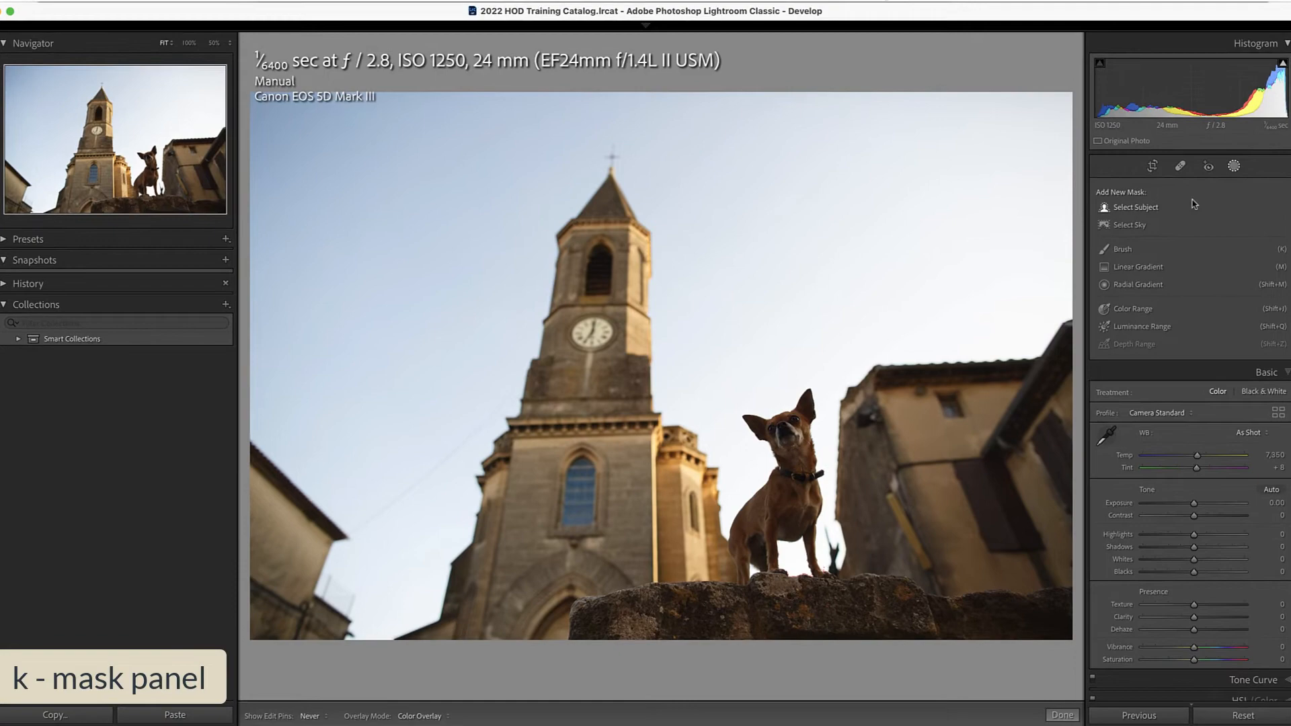
Add a new Select Sky mask covering only the sky above the church
left_click(1129, 225)
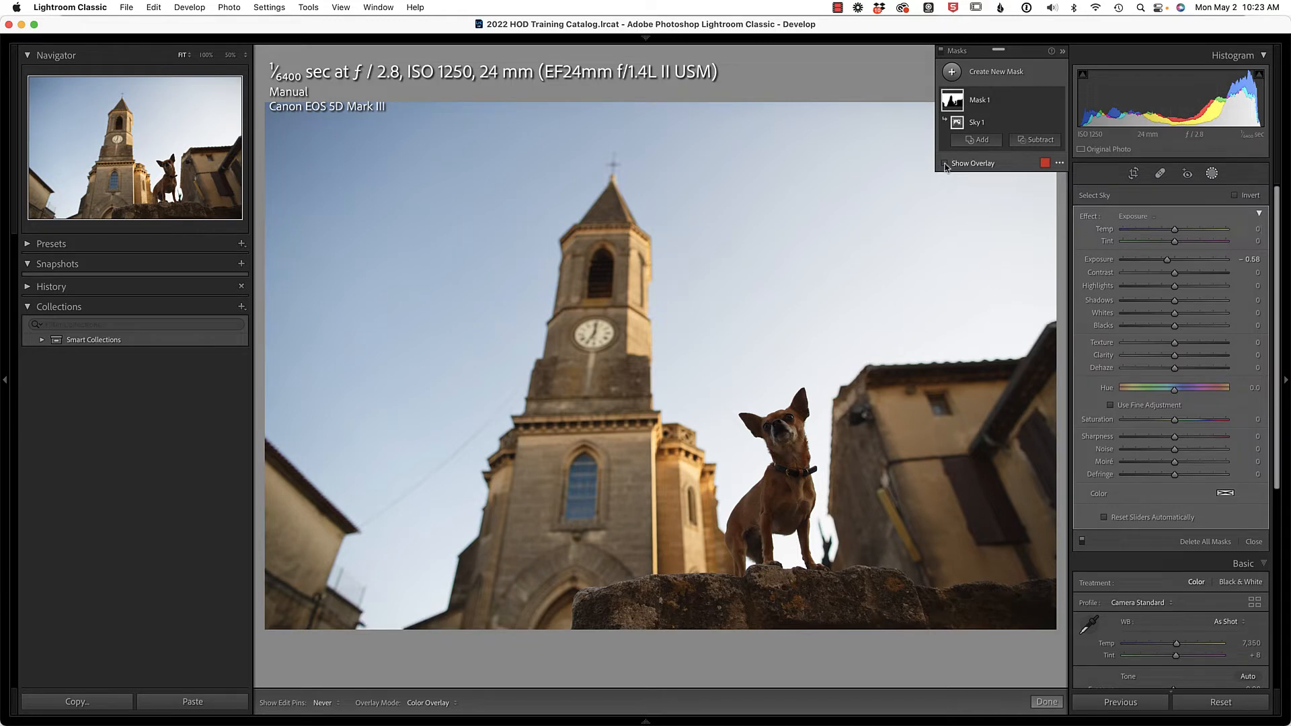
Toggle the sky mask's coloured overlay on and off to inspect its coverage
left_click(974, 162)
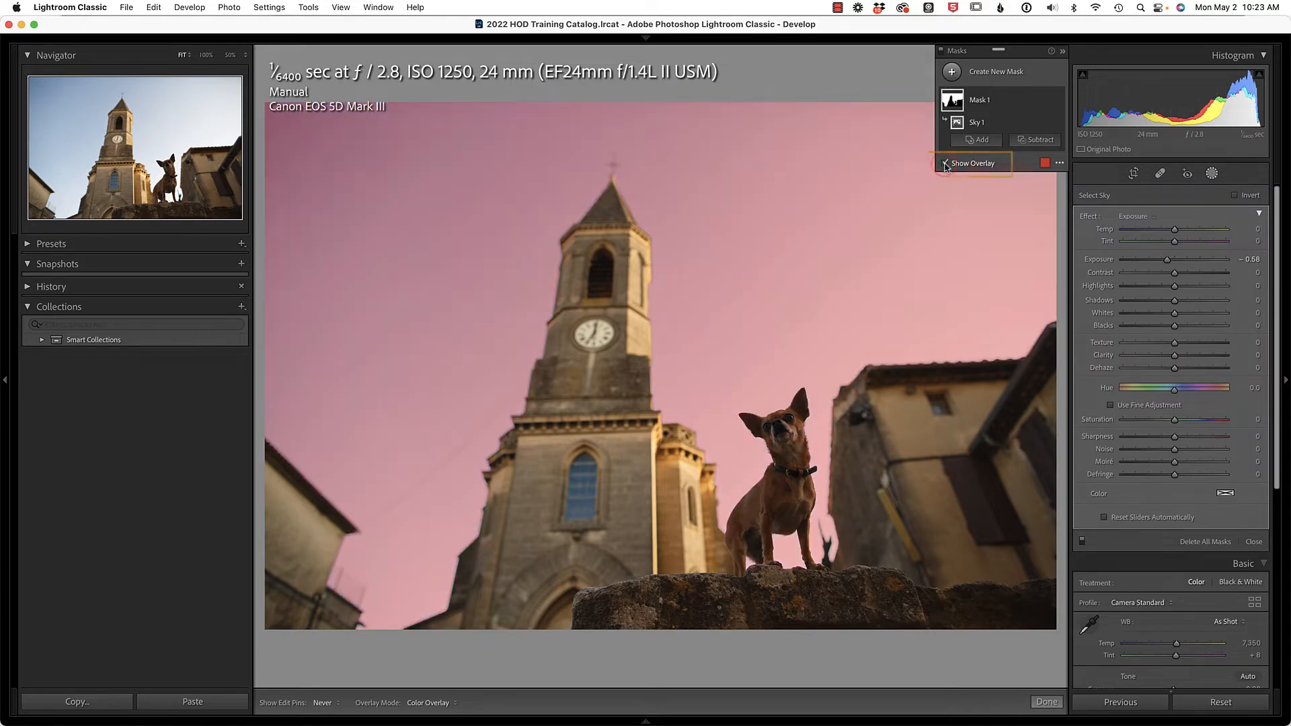
left_click(945, 163)
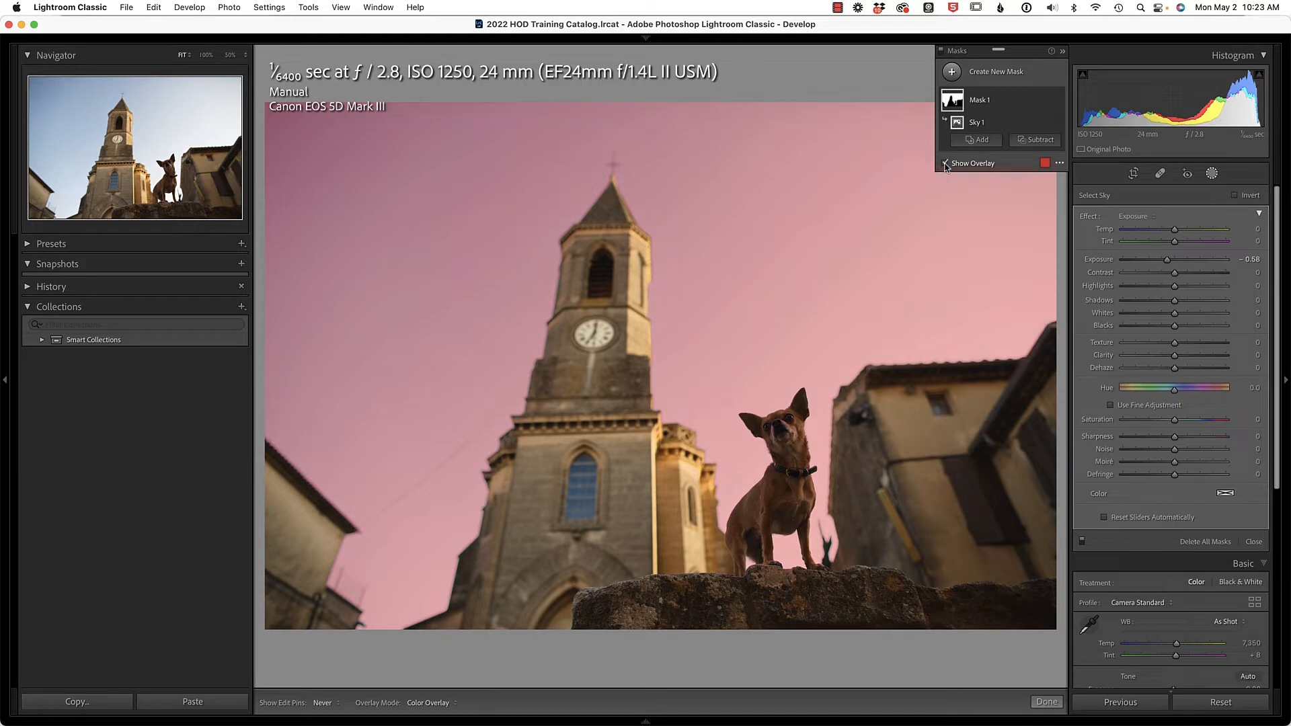
key("o")
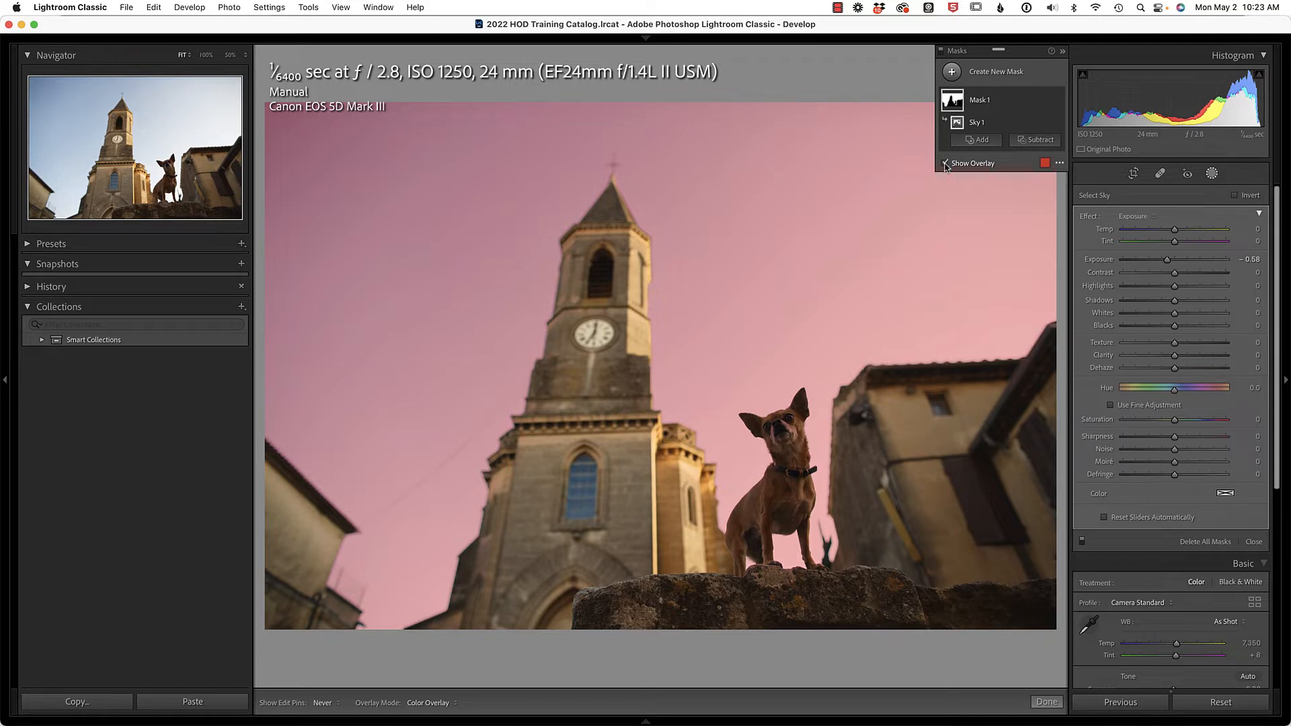
left_click(946, 162)
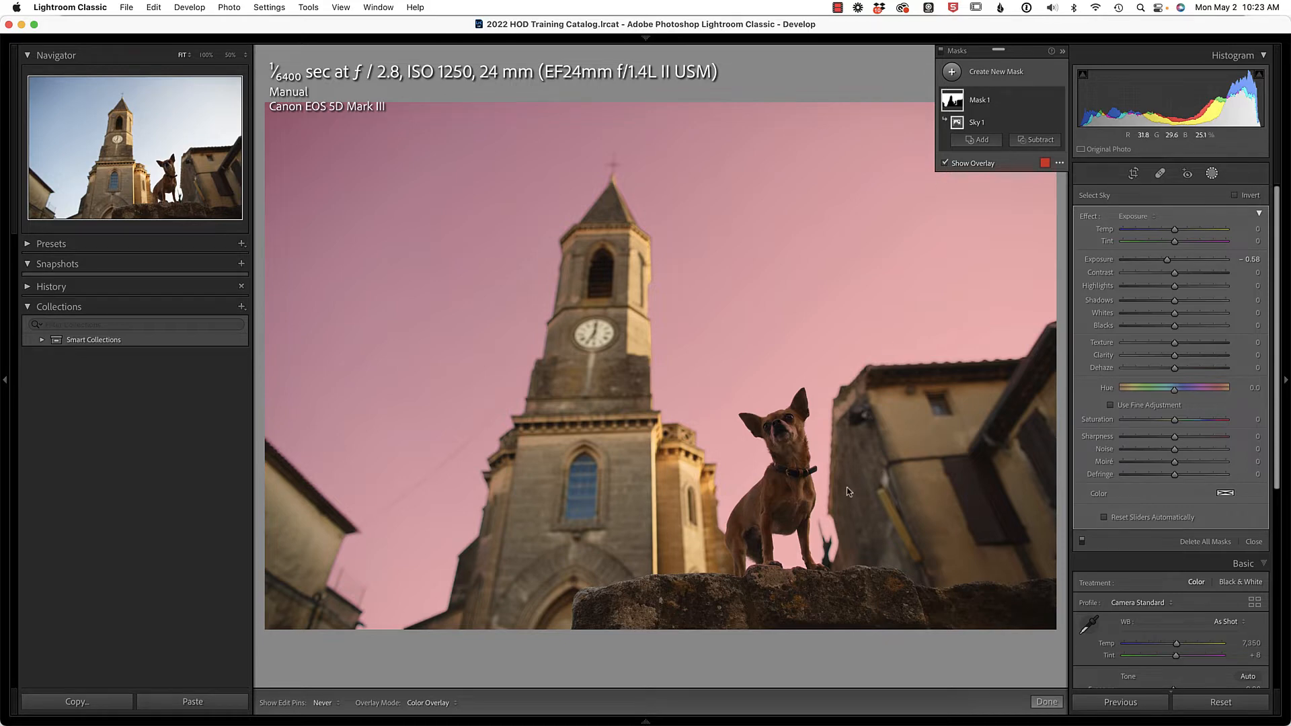
mouse_move(805, 555)
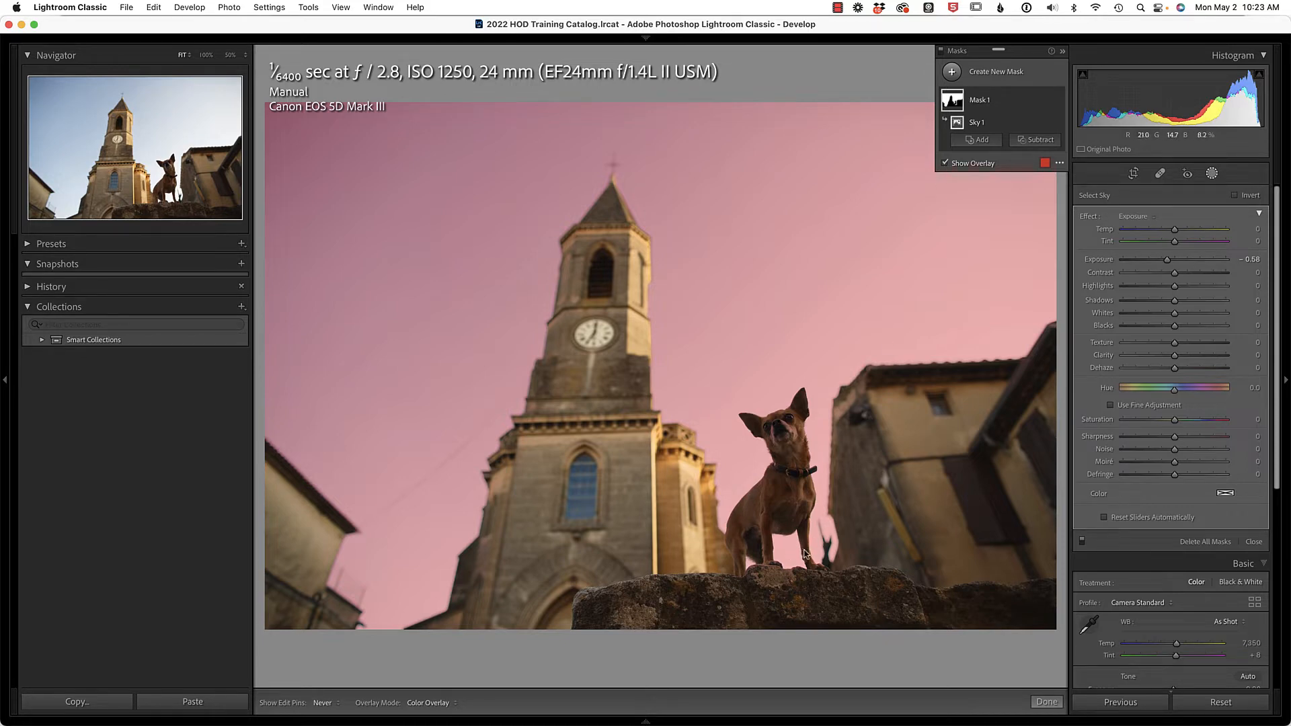
mouse_move(696, 514)
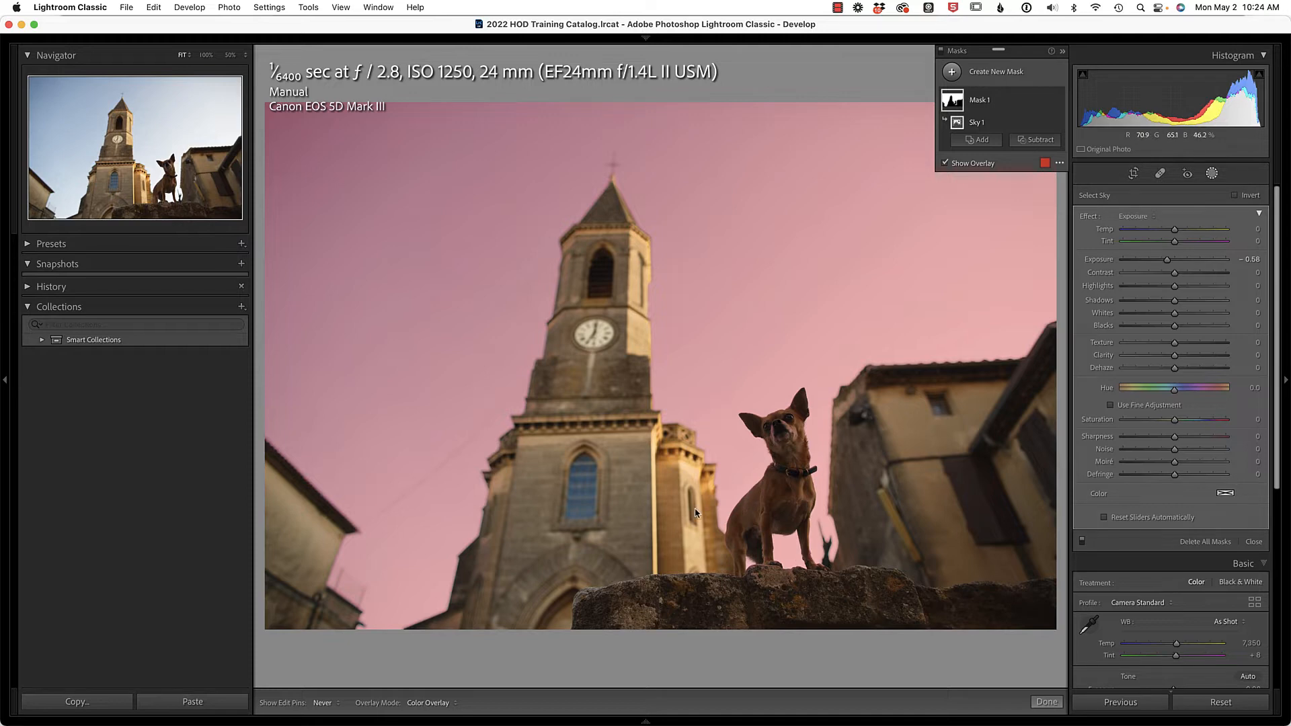
mouse_move(1172, 263)
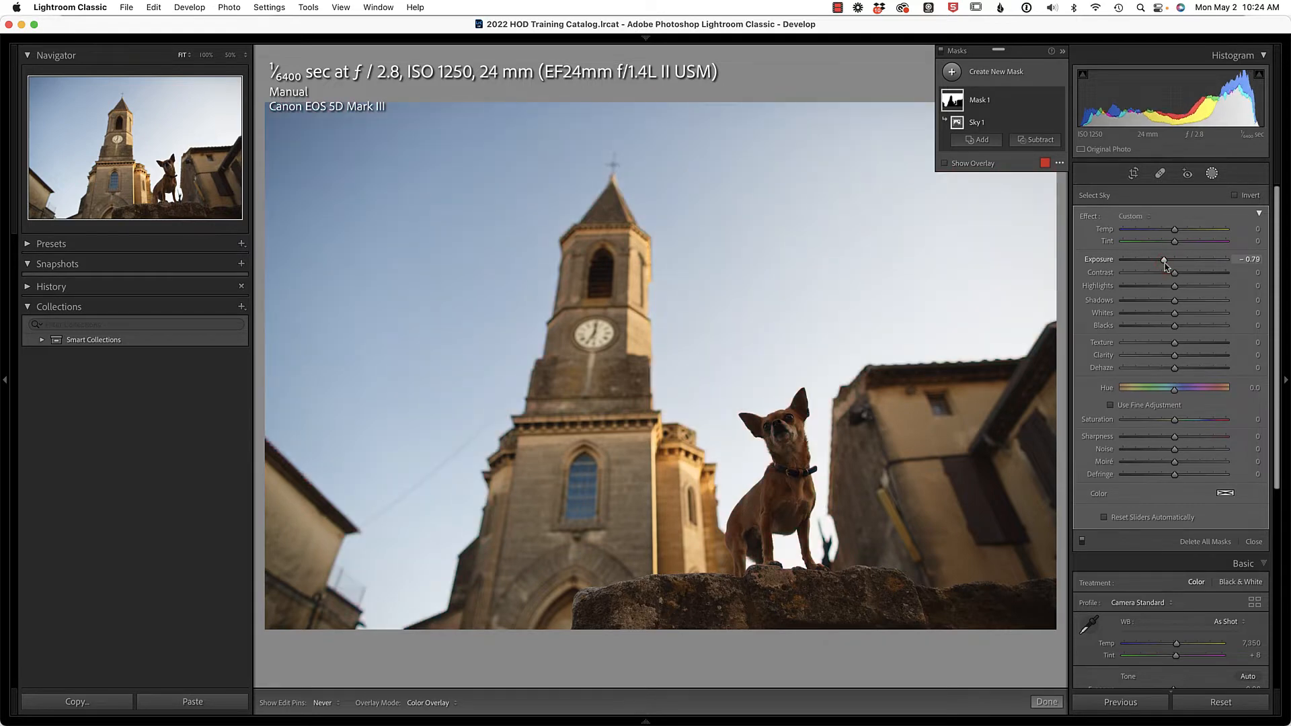
left_click(947, 163)
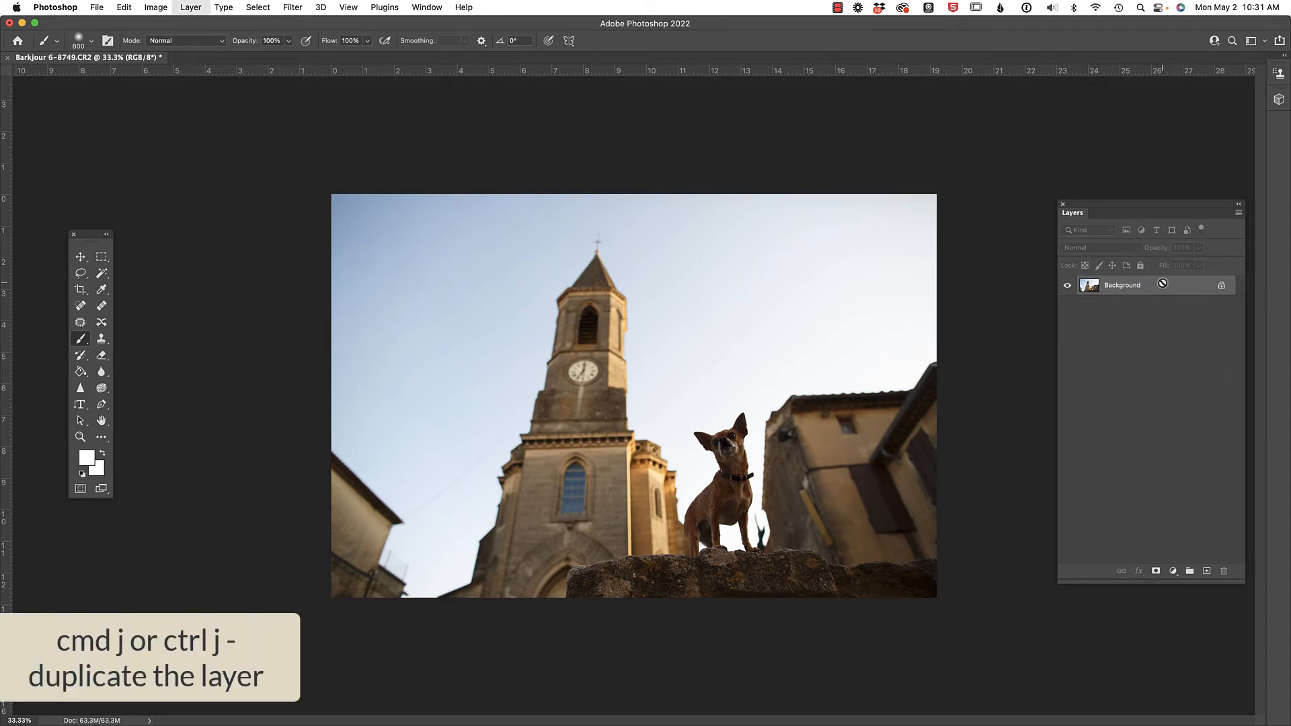
Duplicate the Background as Layer 1 and select its sky via Select > Sky
key("cmd+j")
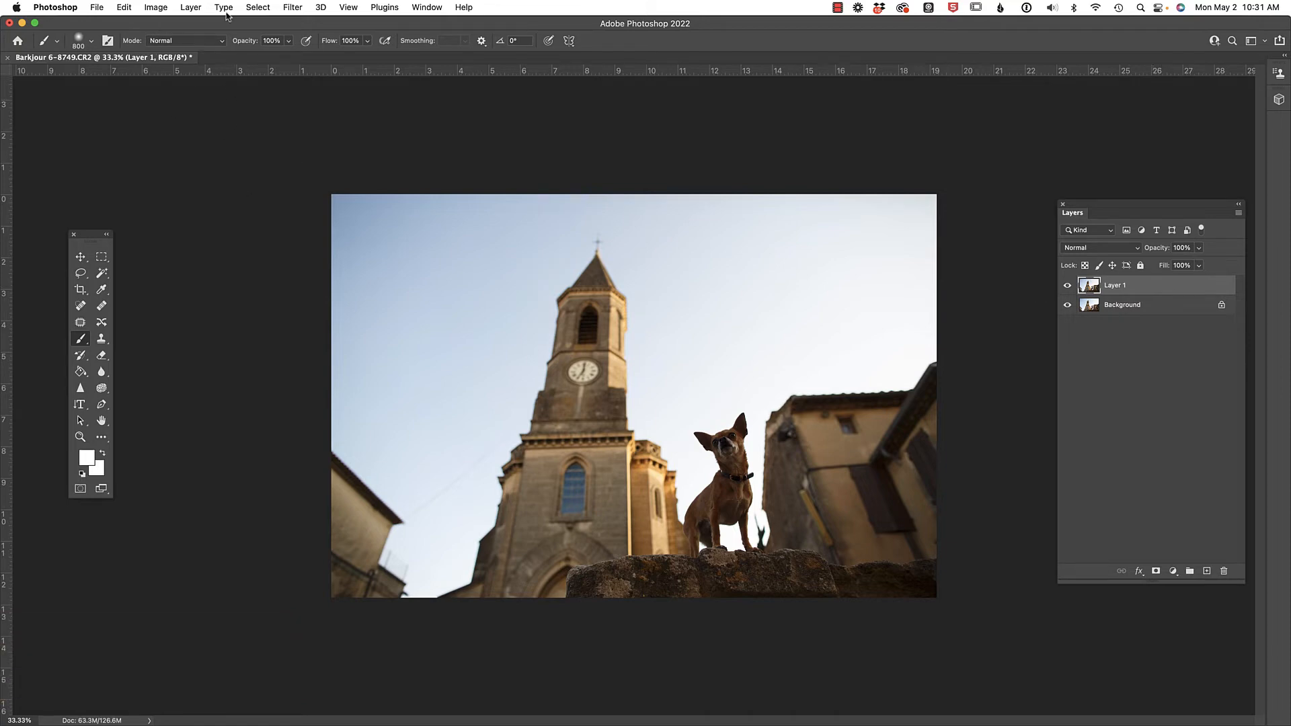
left_click(257, 8)
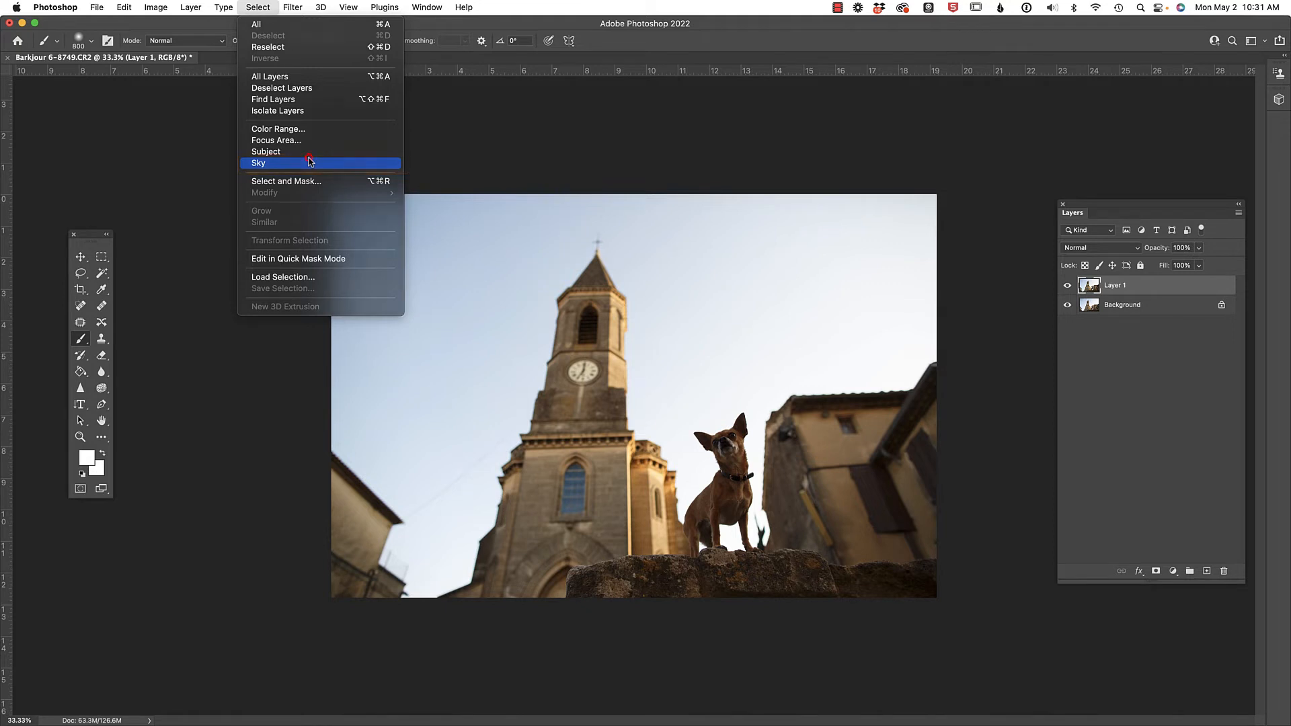
left_click(258, 163)
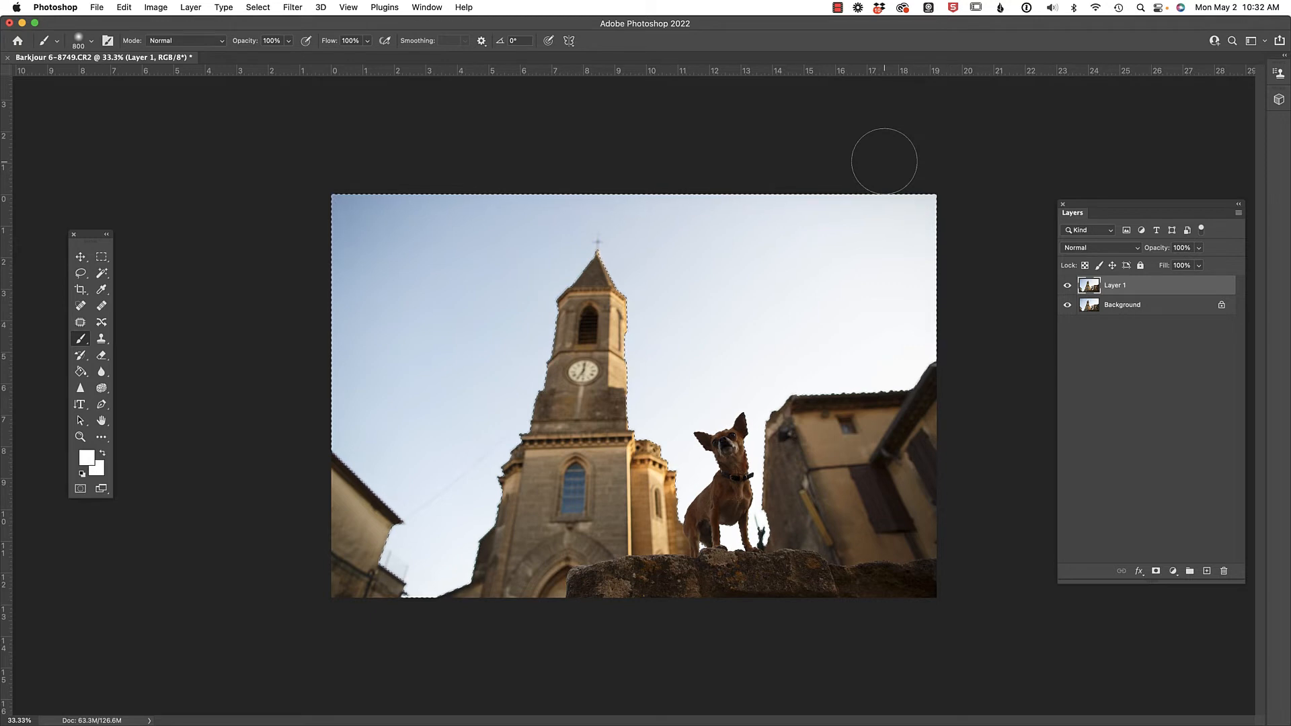
mouse_move(1080, 224)
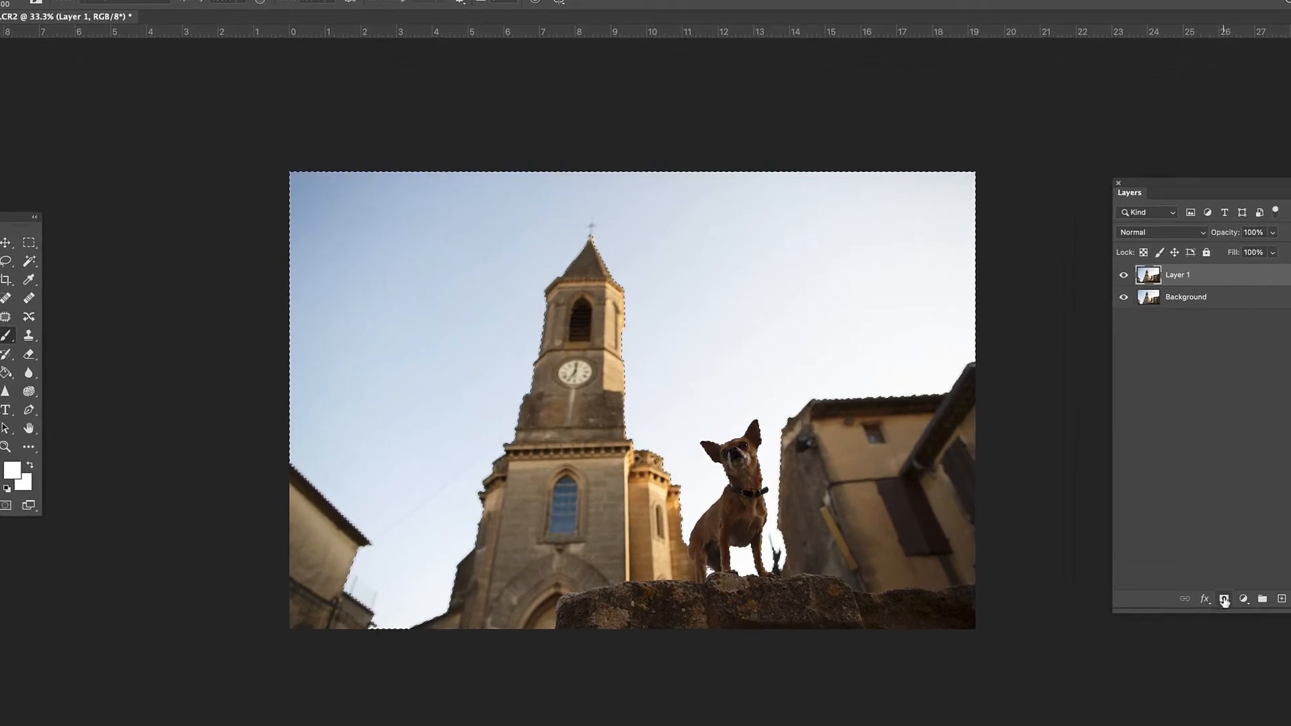
Convert the sky selection into a layer mask on Layer 1 and view the mask alone
left_click(1224, 599)
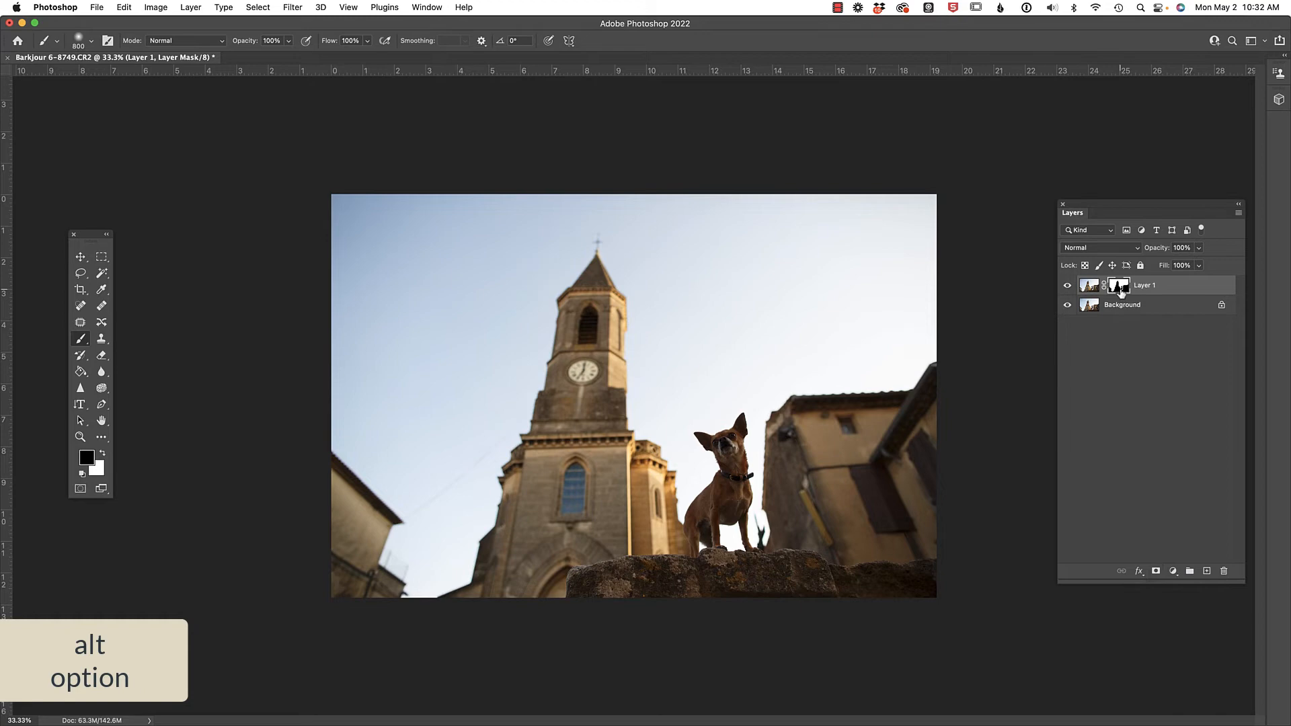
left_click(1118, 285)
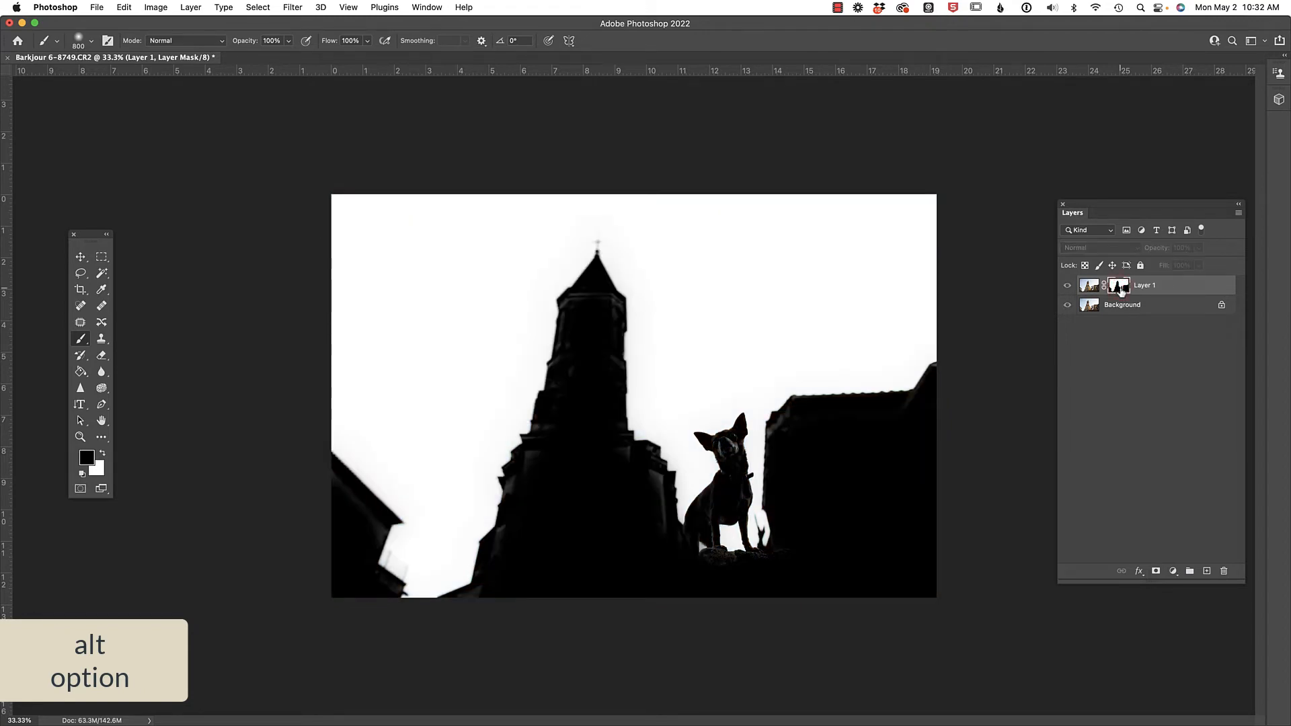
mouse_move(1118, 285)
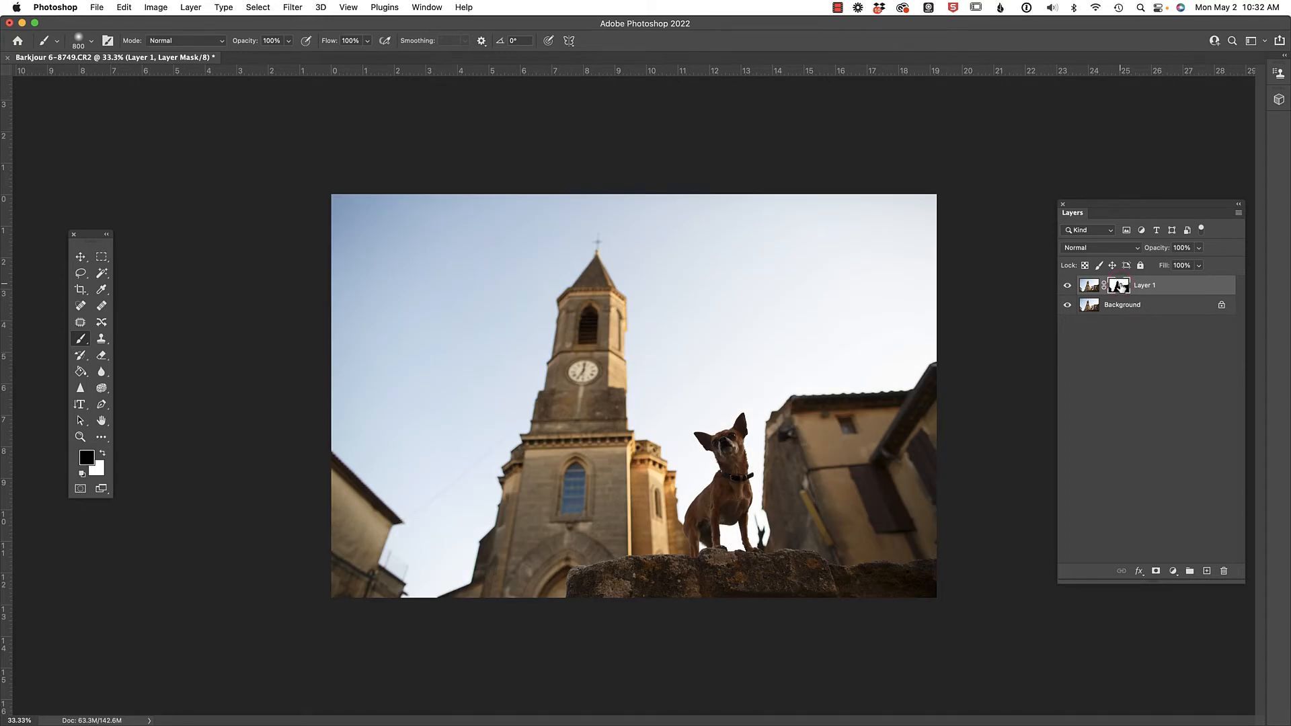
Add a Curves adjustment layer above Layer 1 to darken the masked sky
left_click(1222, 592)
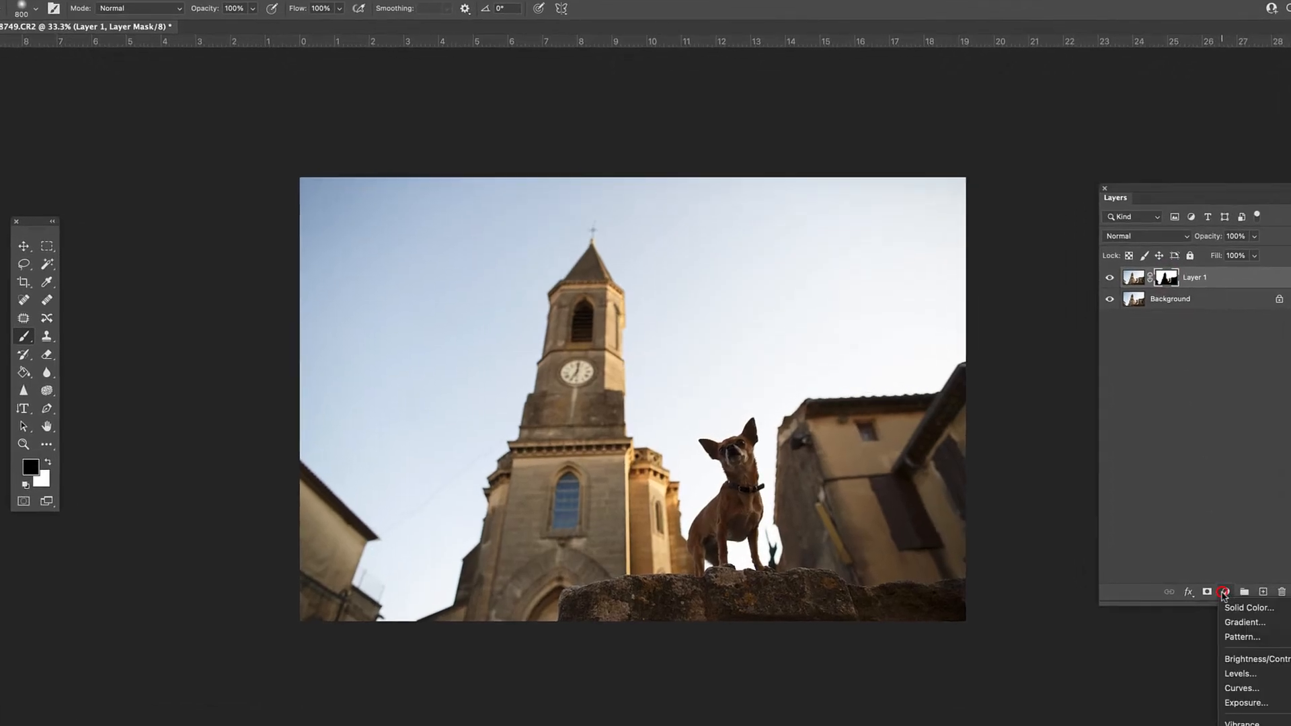
left_click(1241, 688)
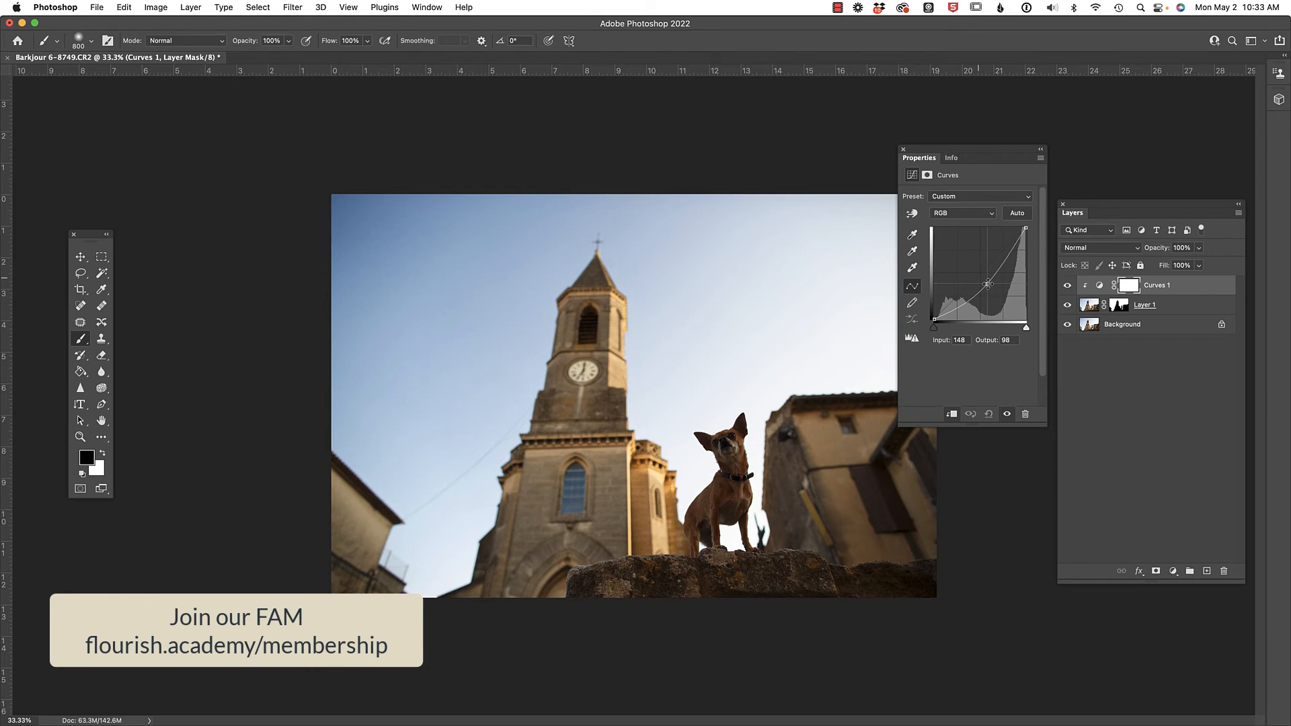
left_click(904, 148)
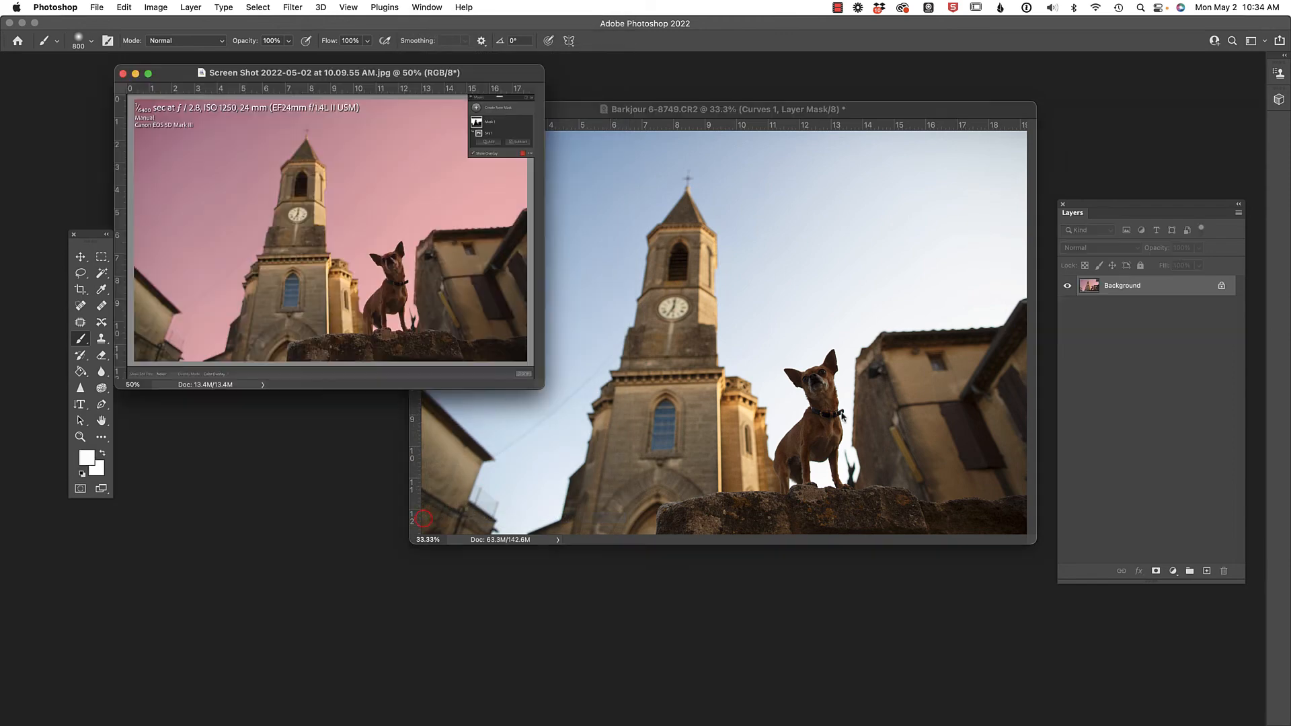
mouse_move(458, 90)
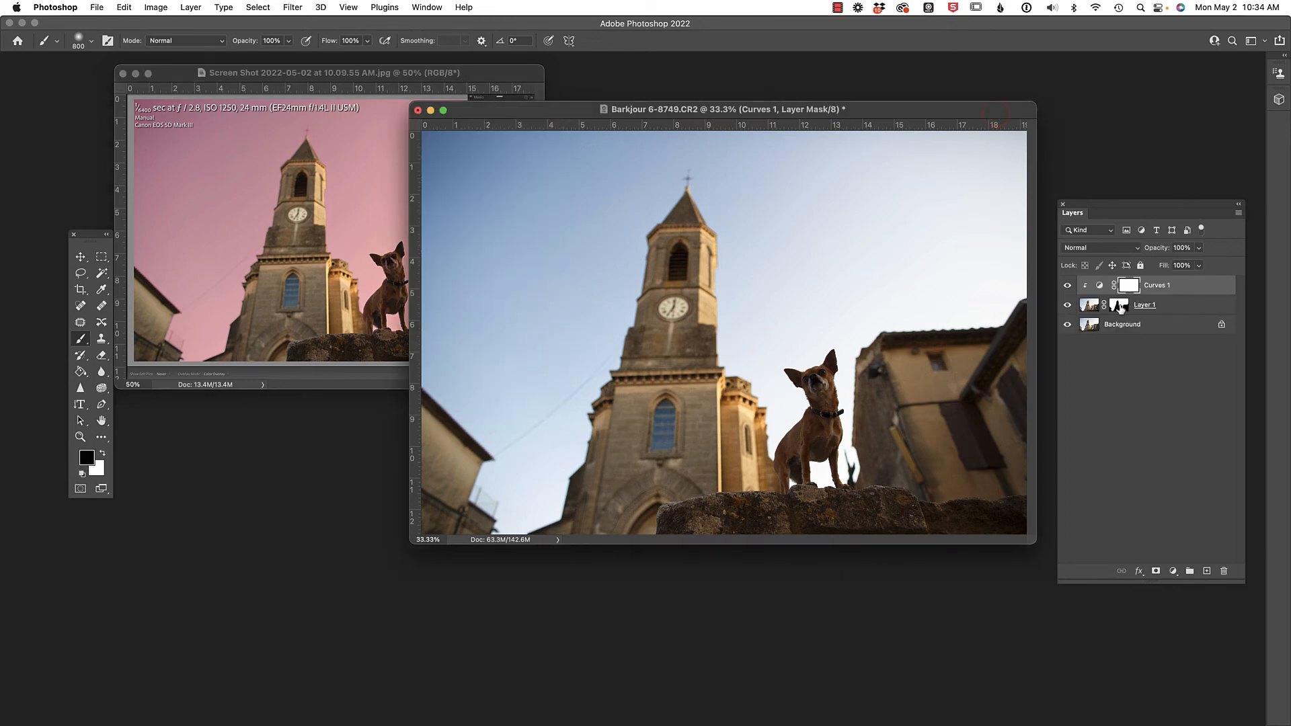
mouse_move(1120, 305)
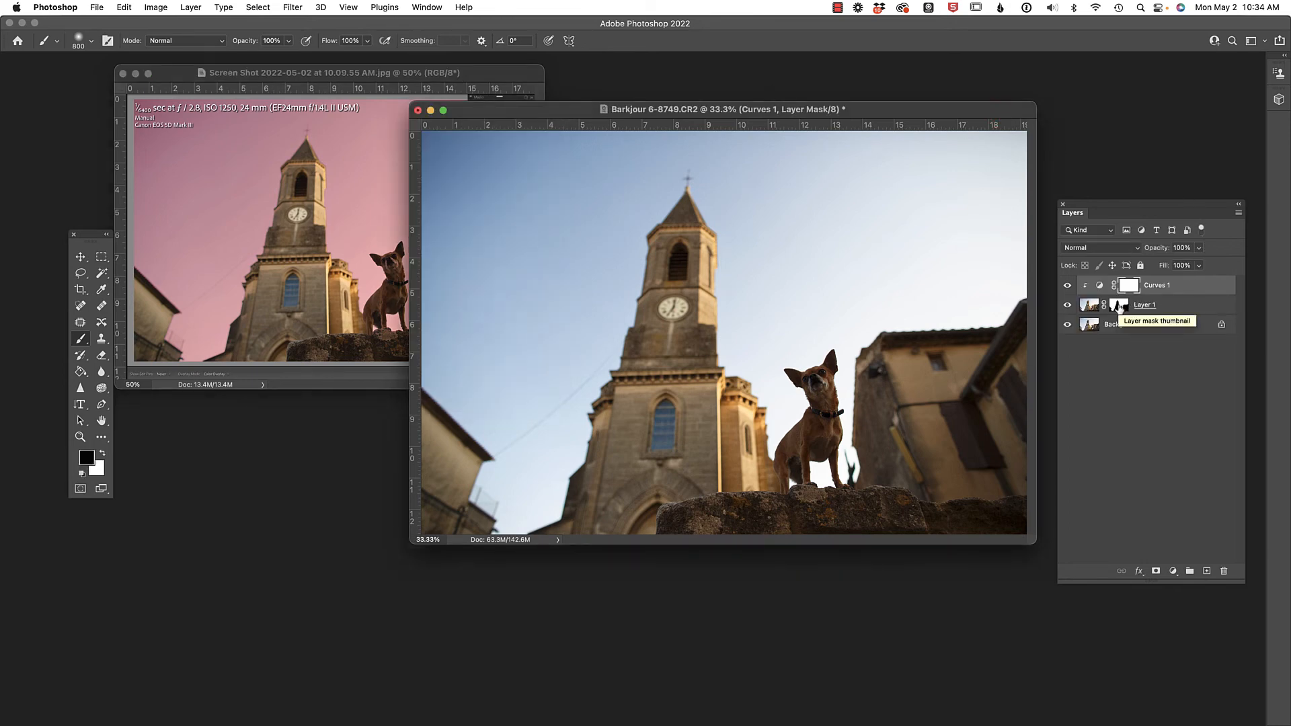
Display Layer 1's black-and-white sky mask beside the Lightroom overlay screenshot
left_click(1119, 306)
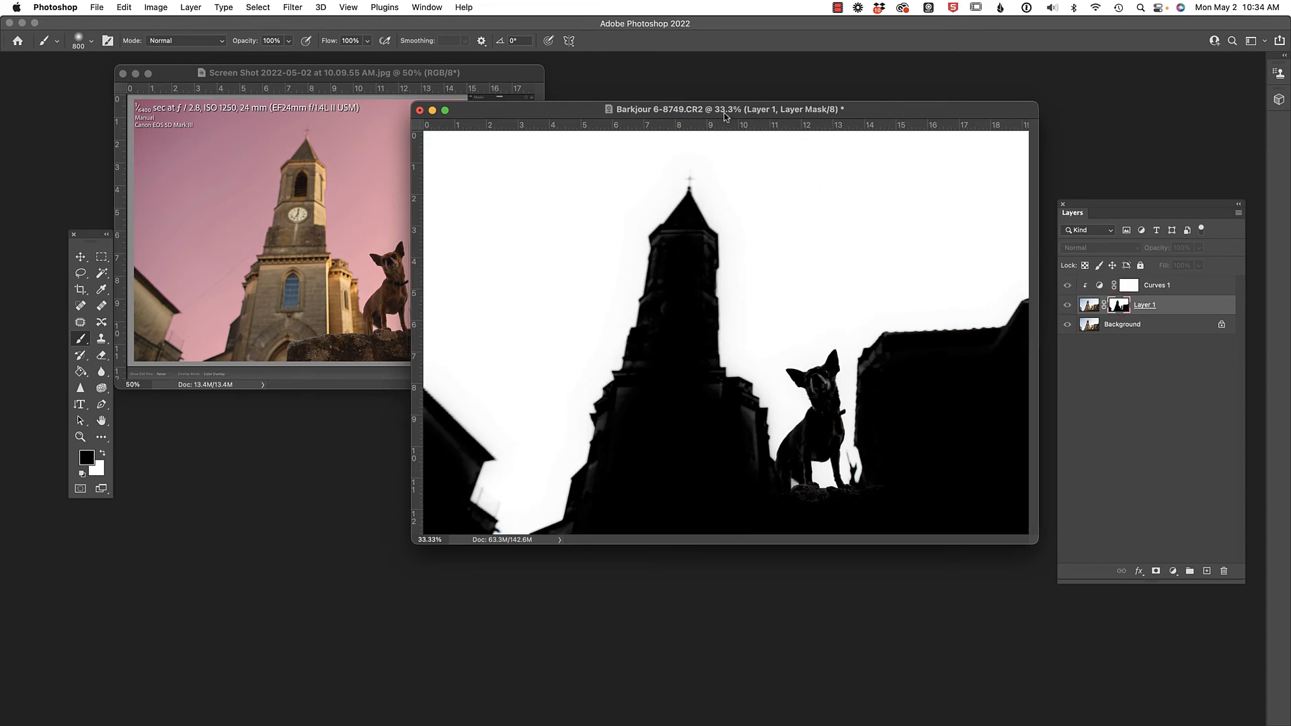